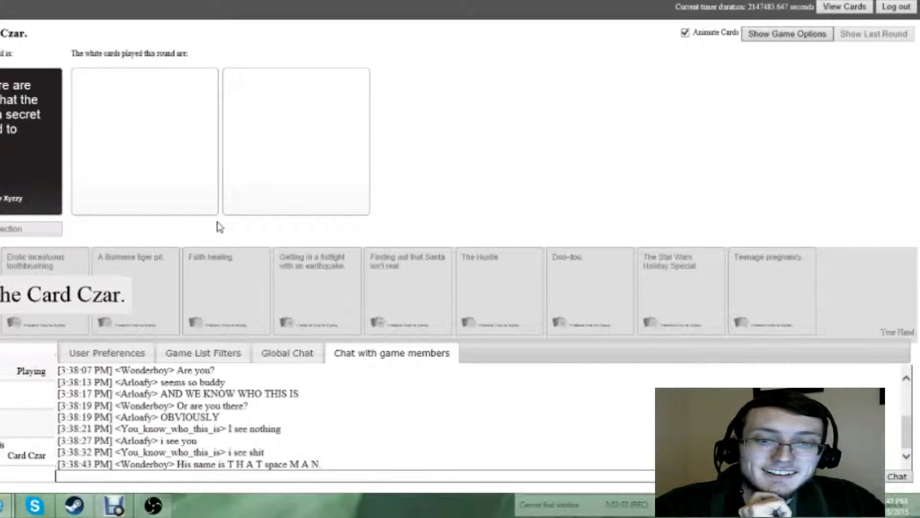
mouse_move(384, 232)
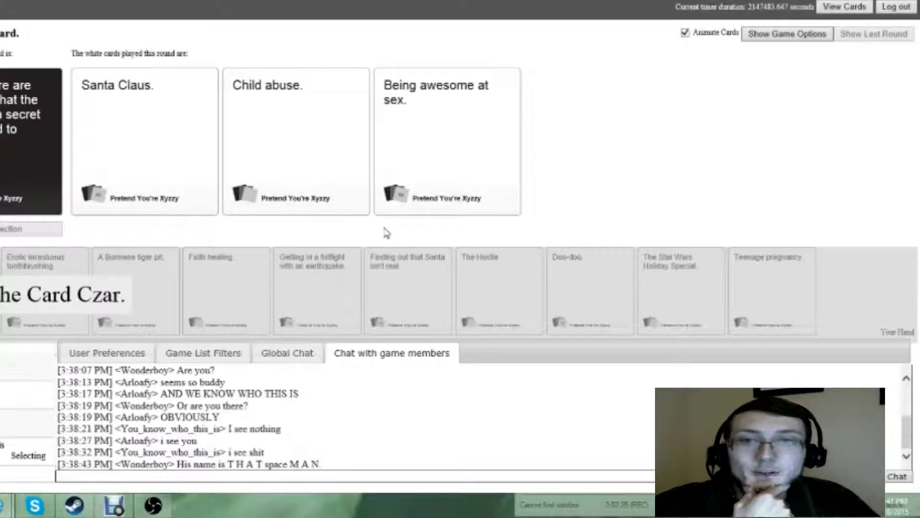
mouse_move(234, 239)
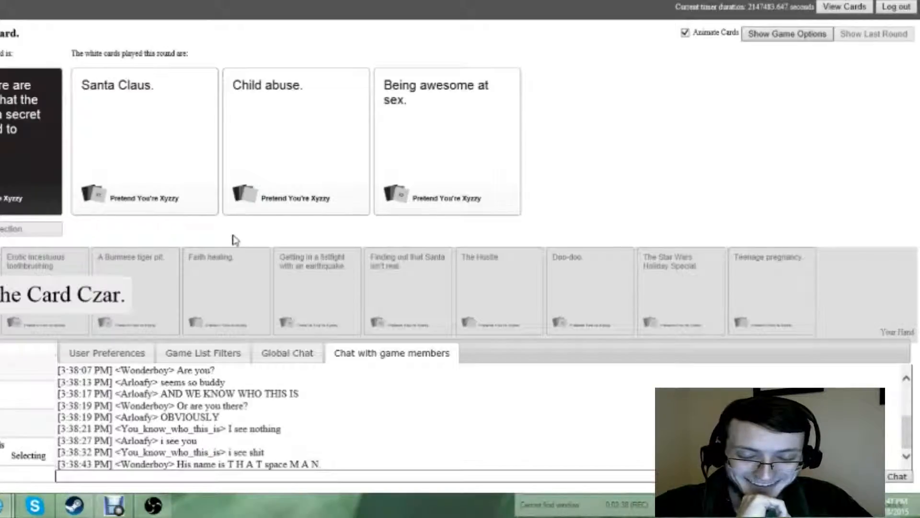
mouse_move(353, 238)
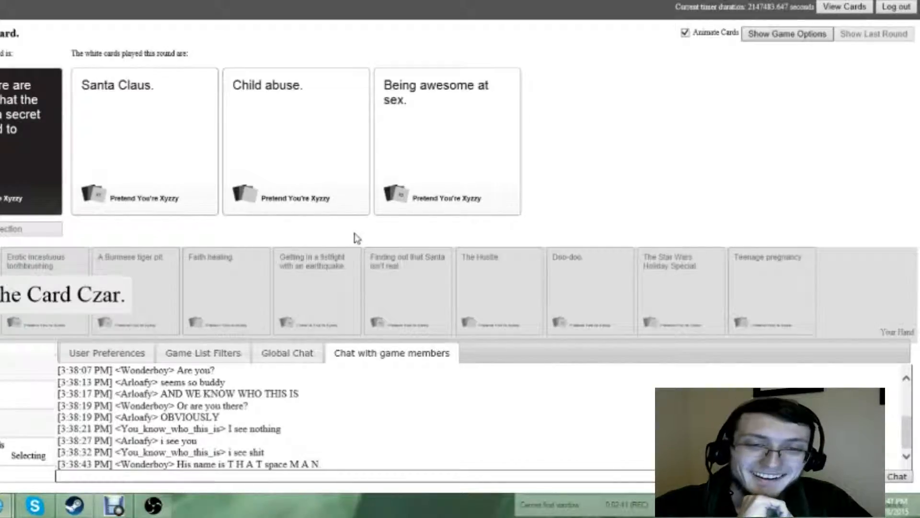
mouse_move(397, 233)
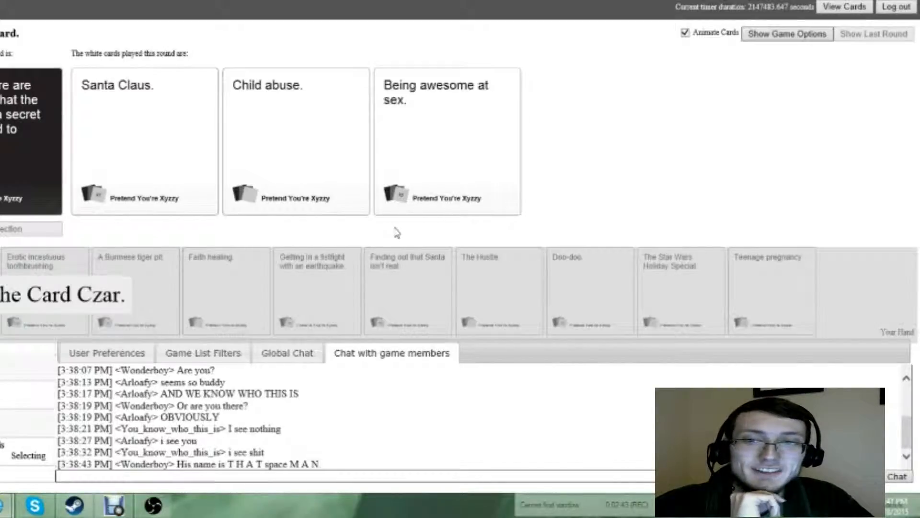
mouse_move(395, 232)
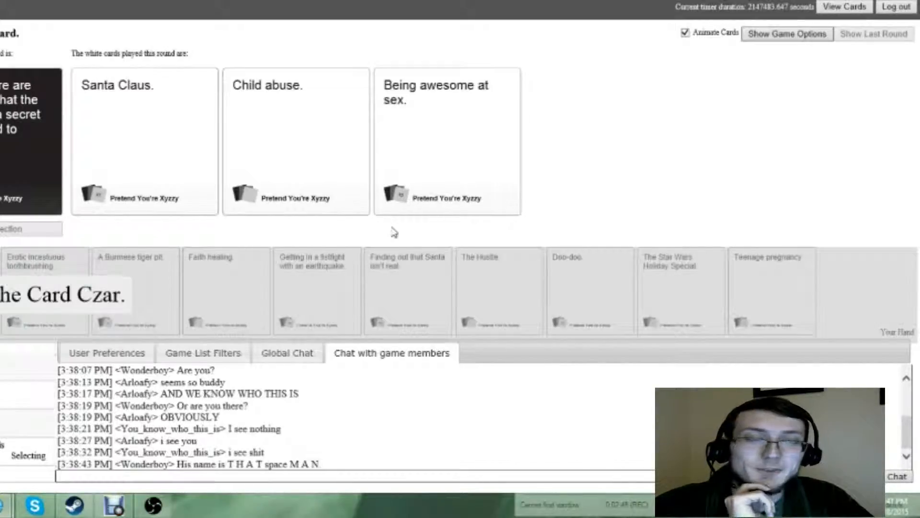
mouse_move(376, 236)
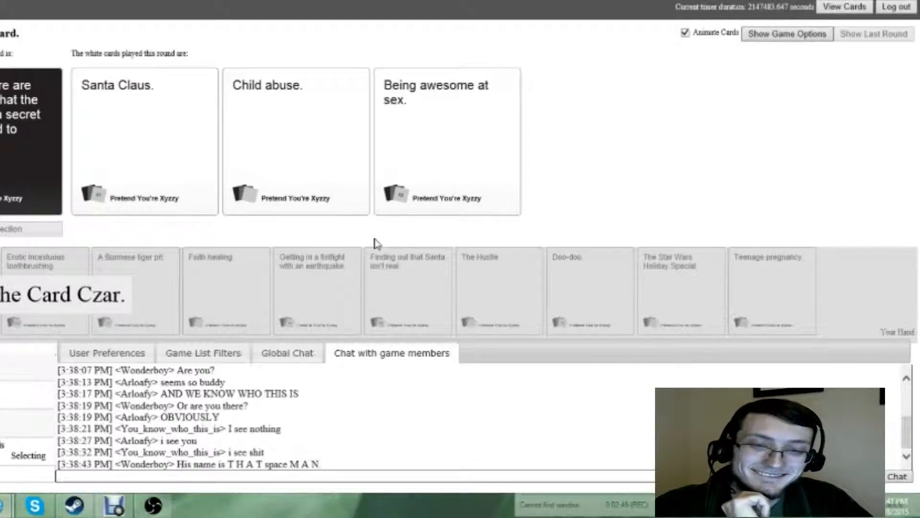
Award the round as czar, then play 'Teenage pregnancy.' in the following round.
click(296, 141)
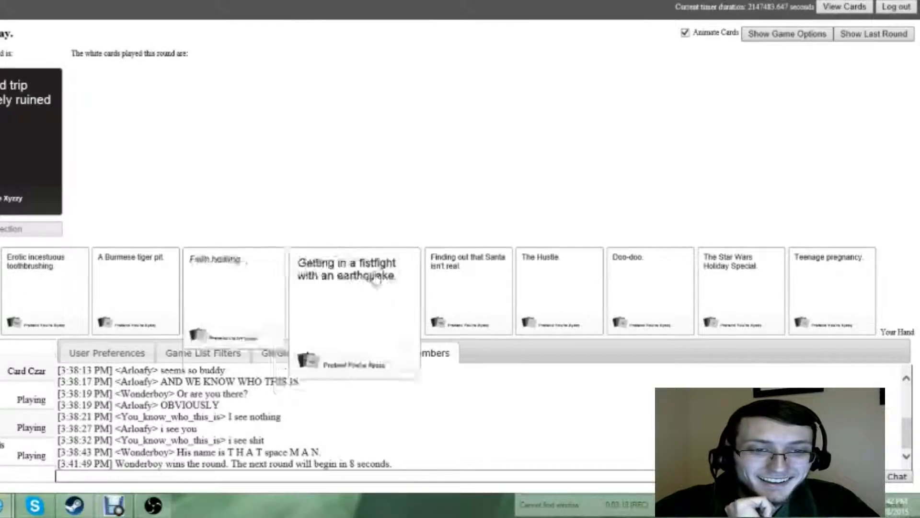
click(558, 290)
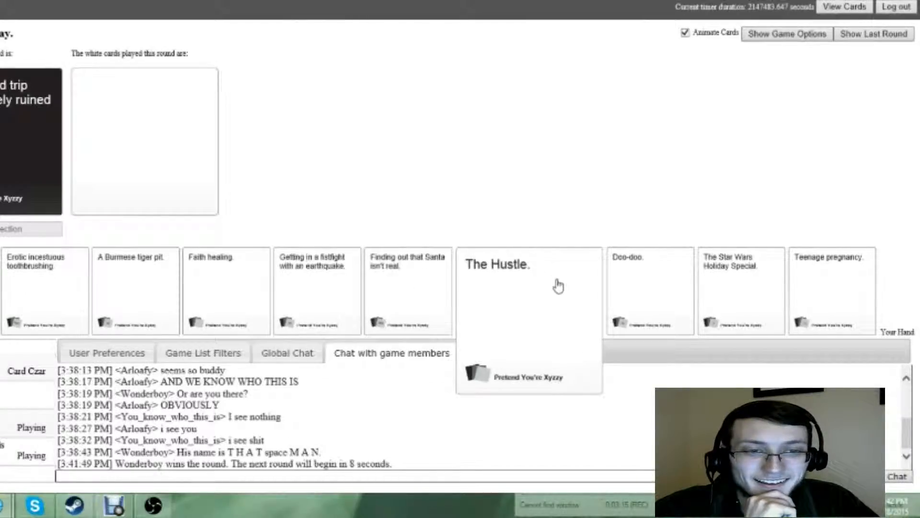
mouse_move(597, 295)
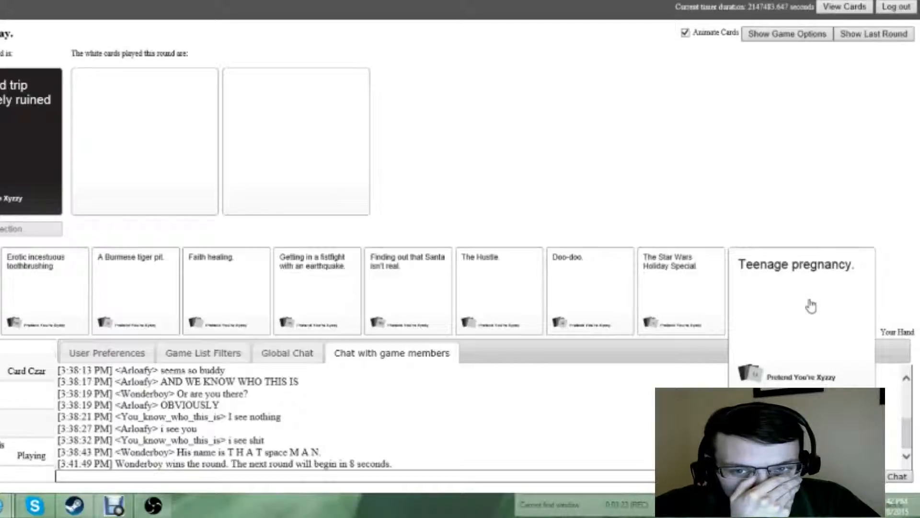
click(801, 305)
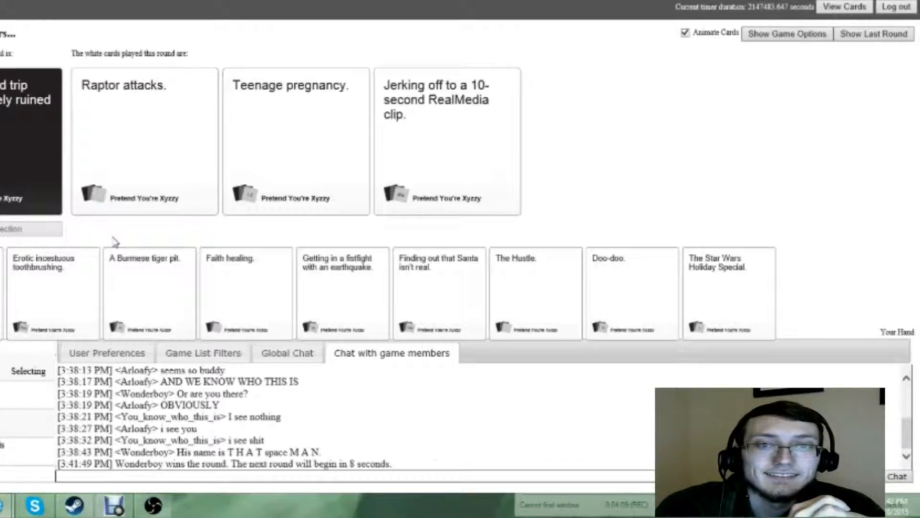
Play and confirm 'Finding out that Santa isn't real.' for the new black card.
click(295, 141)
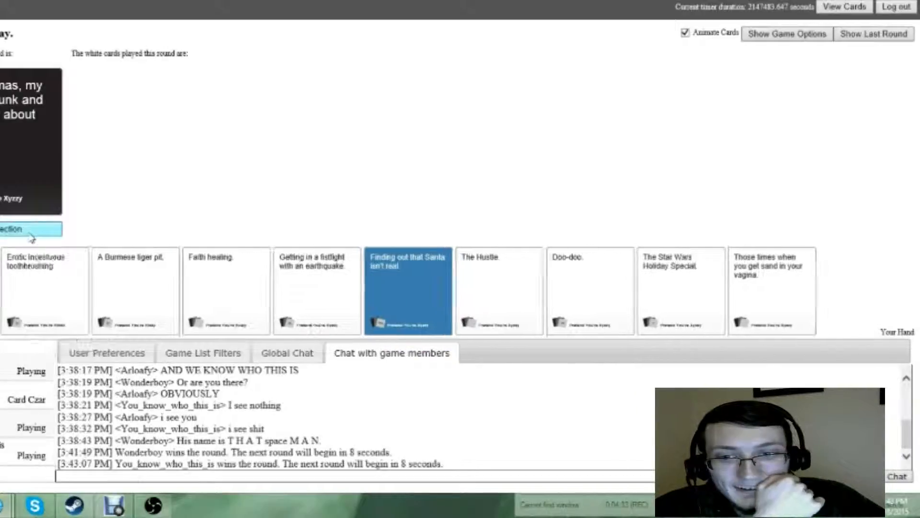
click(408, 290)
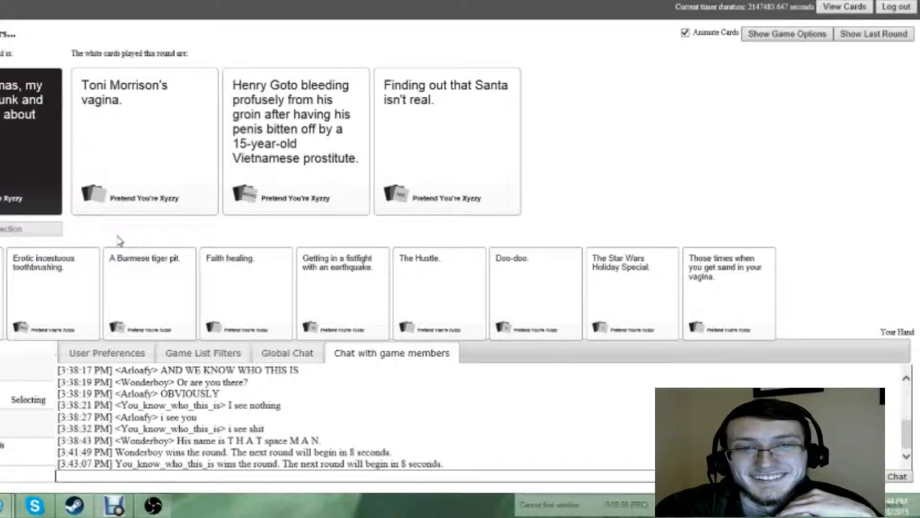
Select and confirm 'A Burmese tiger pit.' as the first of three answers.
click(295, 141)
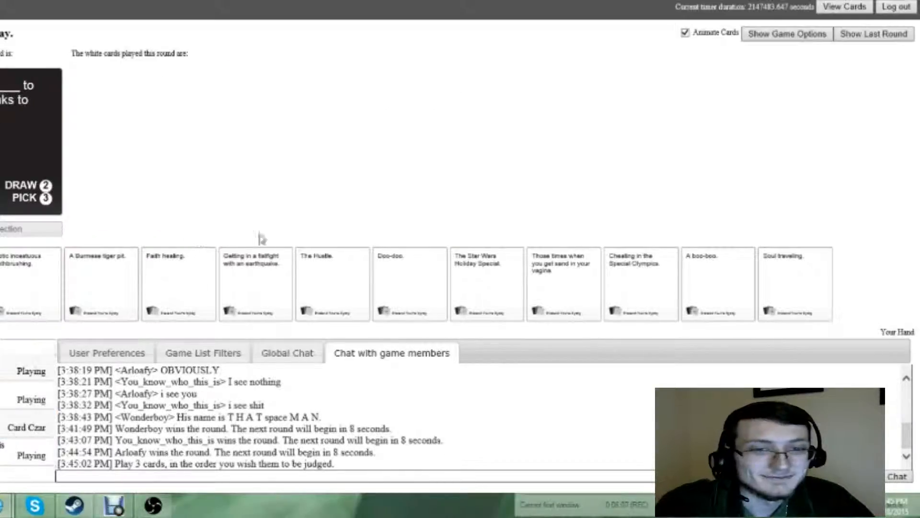
mouse_move(517, 239)
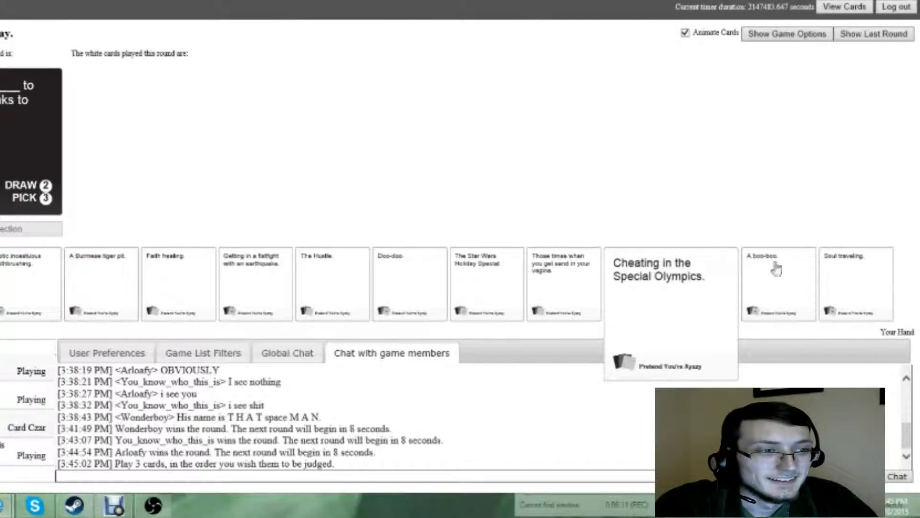
mouse_move(595, 228)
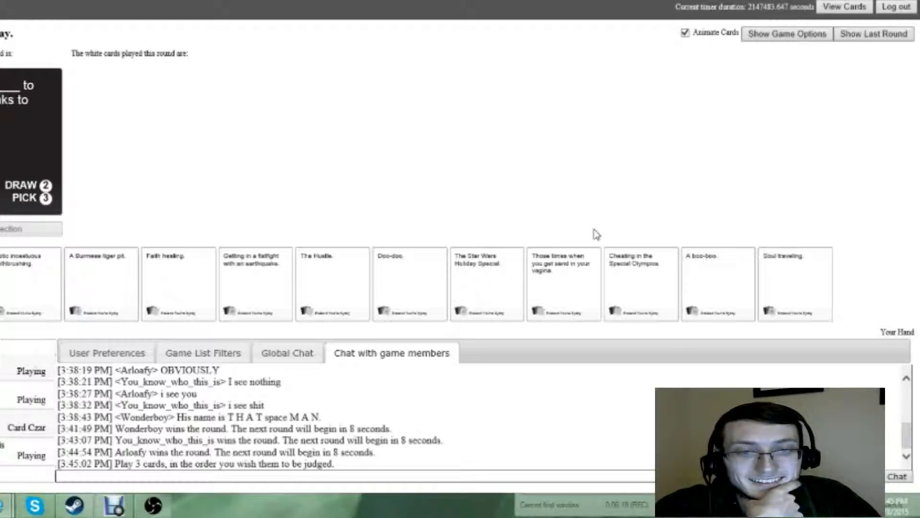
mouse_move(534, 242)
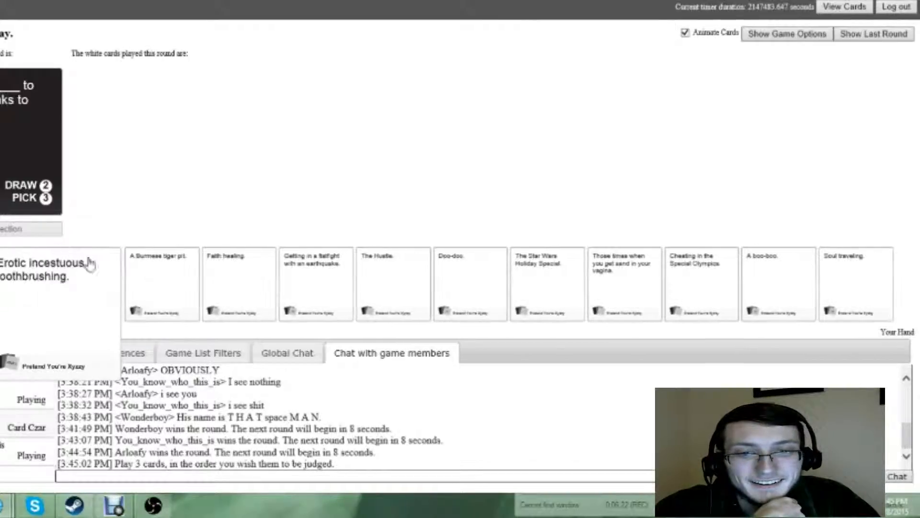
click(101, 283)
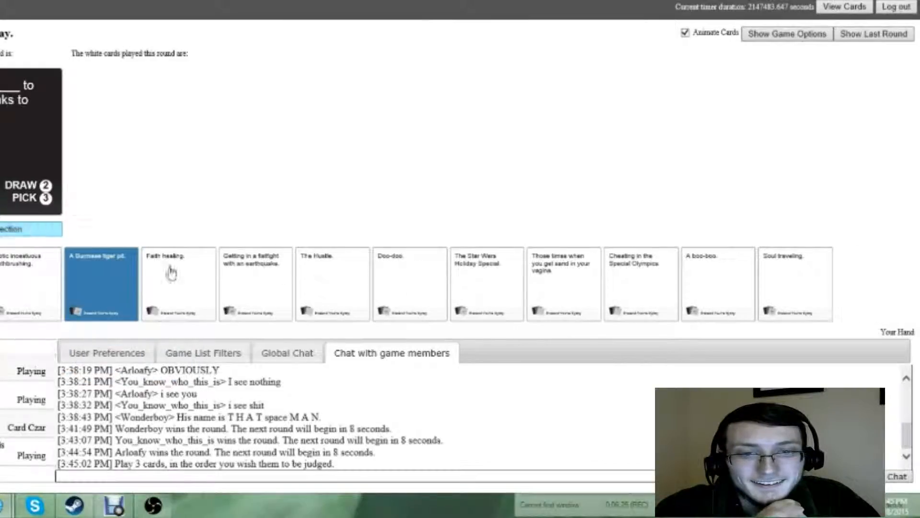
click(410, 283)
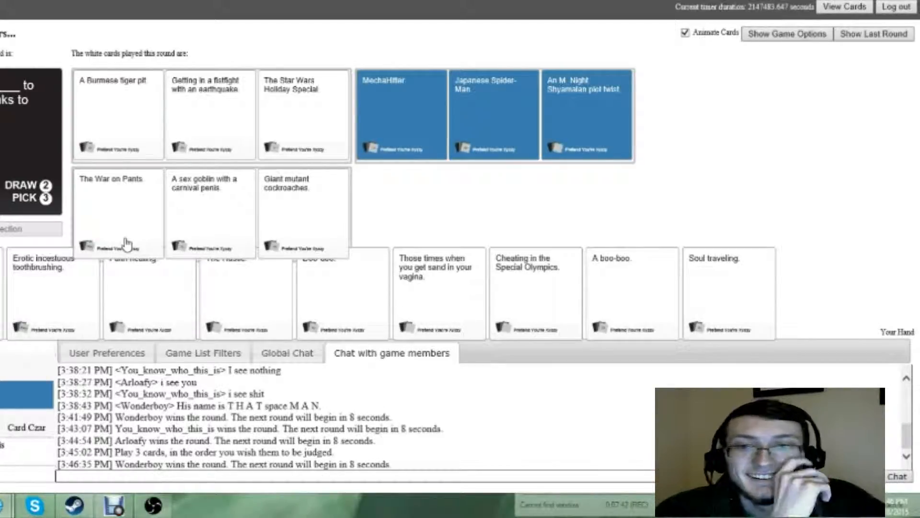
mouse_move(443, 218)
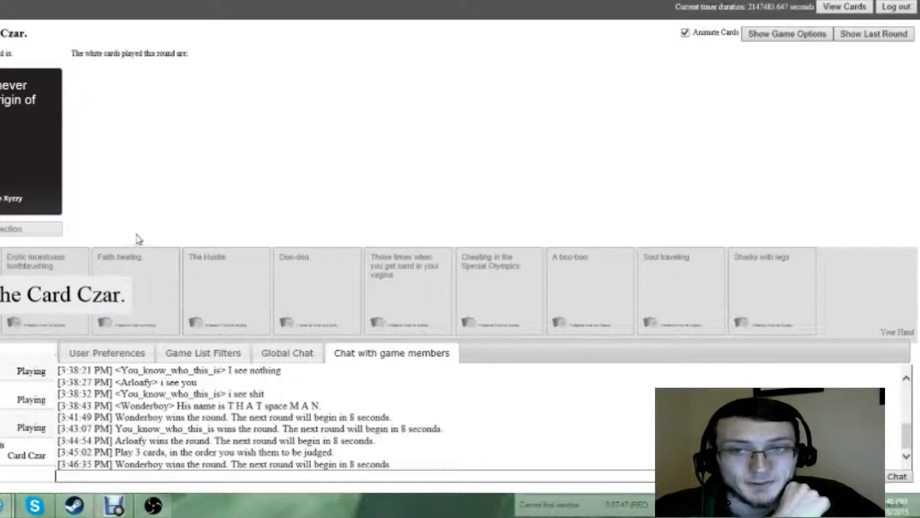
mouse_move(150, 236)
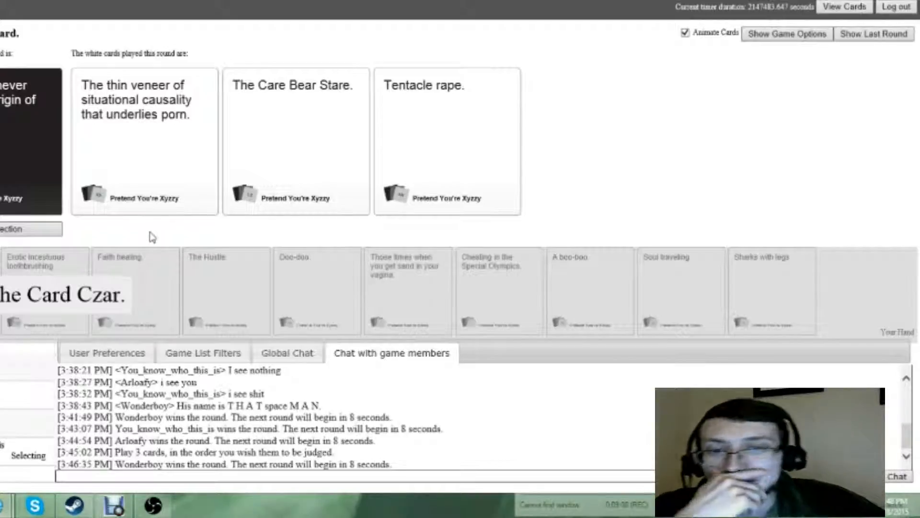
Pick the winning card as czar, then play Erotic incestuous toothbrushing next round.
click(295, 141)
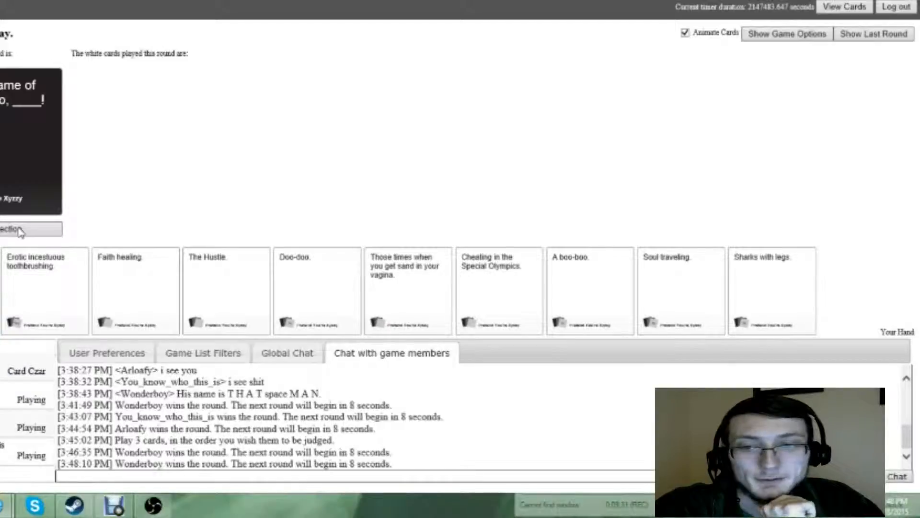
click(45, 290)
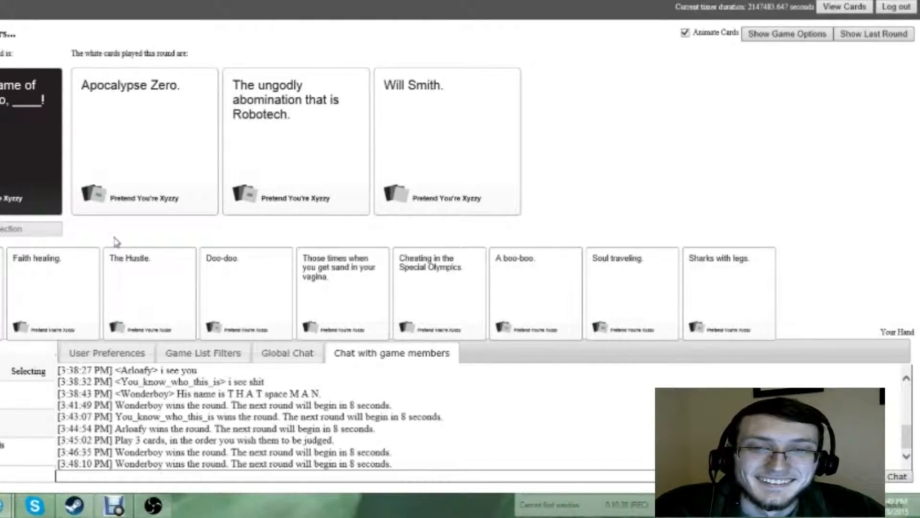
Play Faith healing as this round's answer and await the reveal.
click(447, 141)
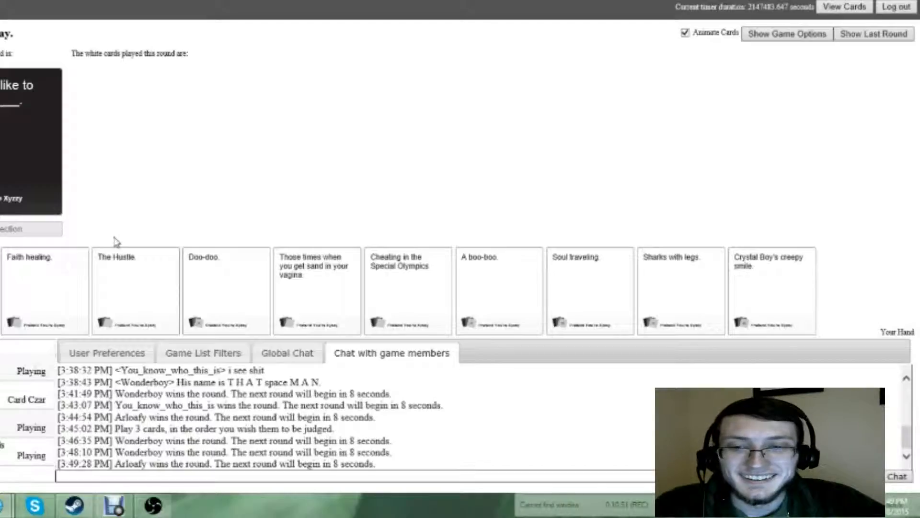
mouse_move(120, 236)
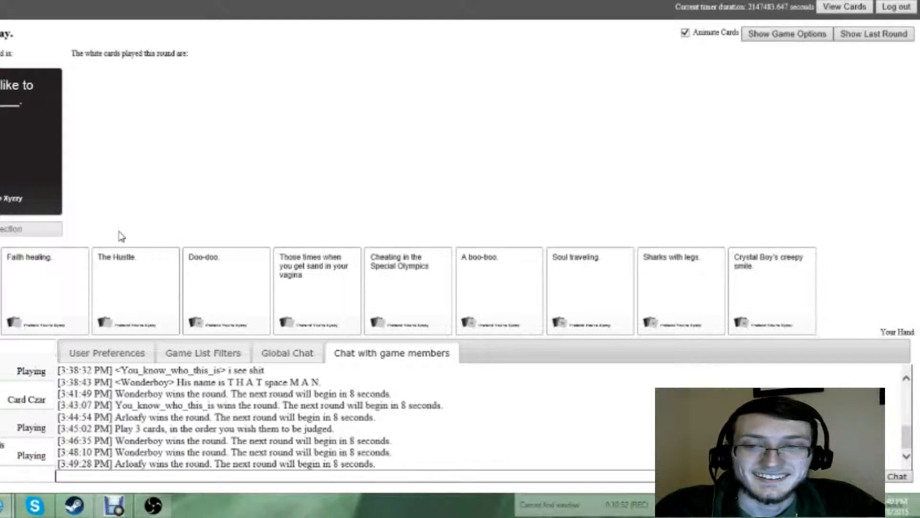
mouse_move(199, 231)
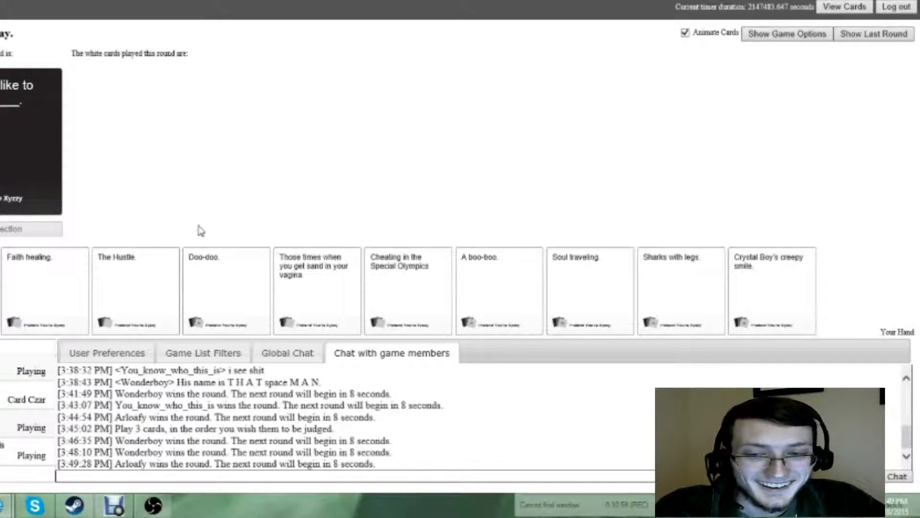
mouse_move(310, 236)
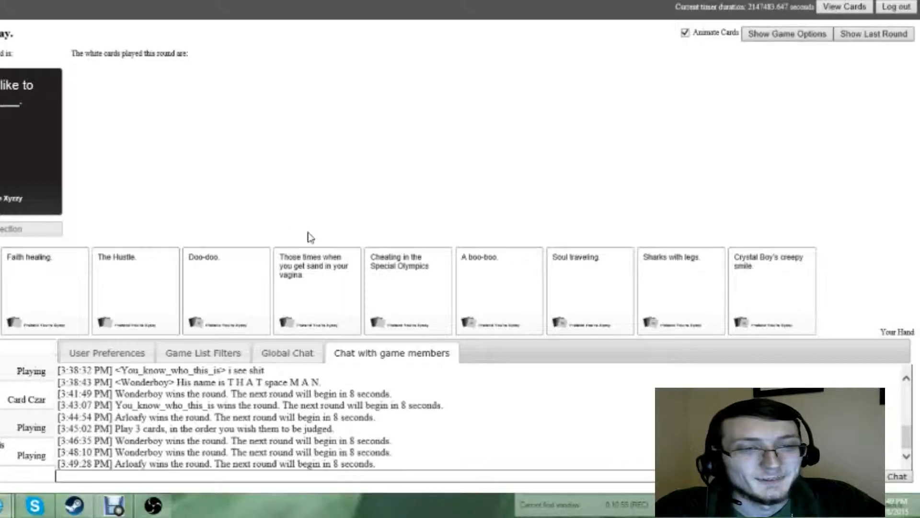
mouse_move(217, 243)
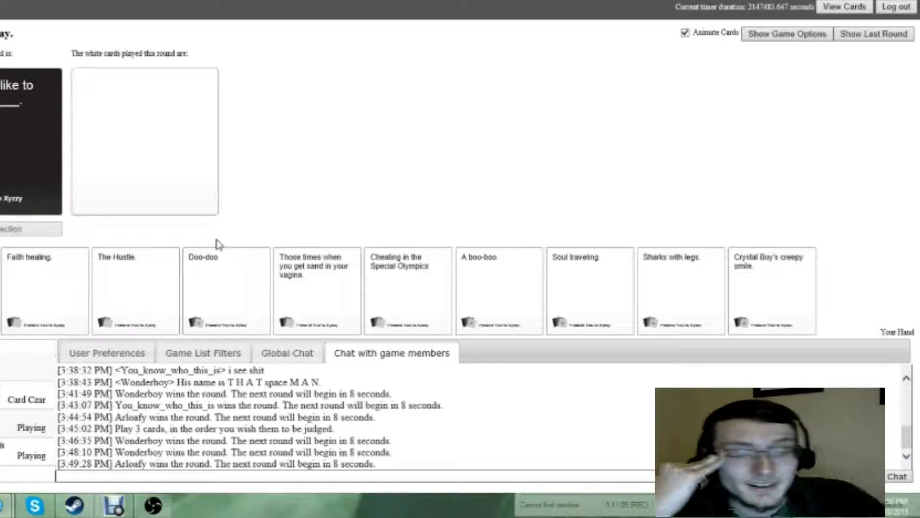
click(772, 276)
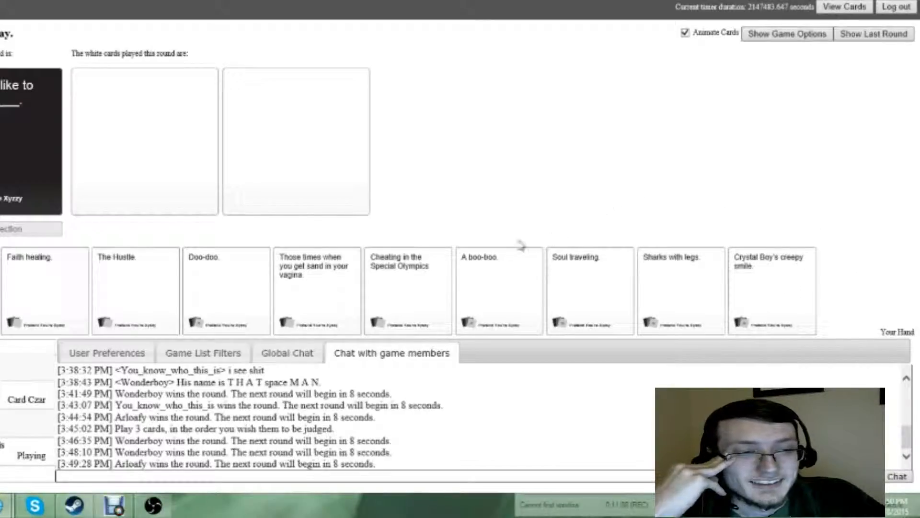
mouse_move(226, 287)
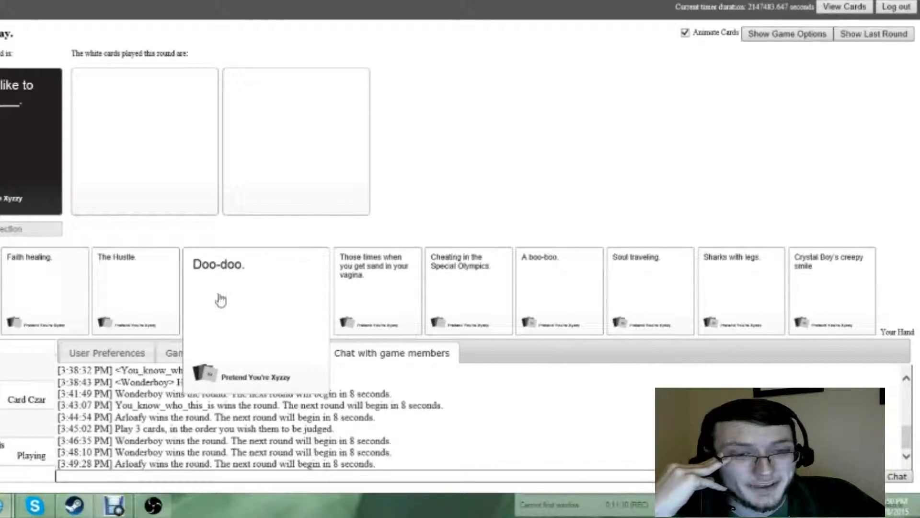
mouse_move(273, 285)
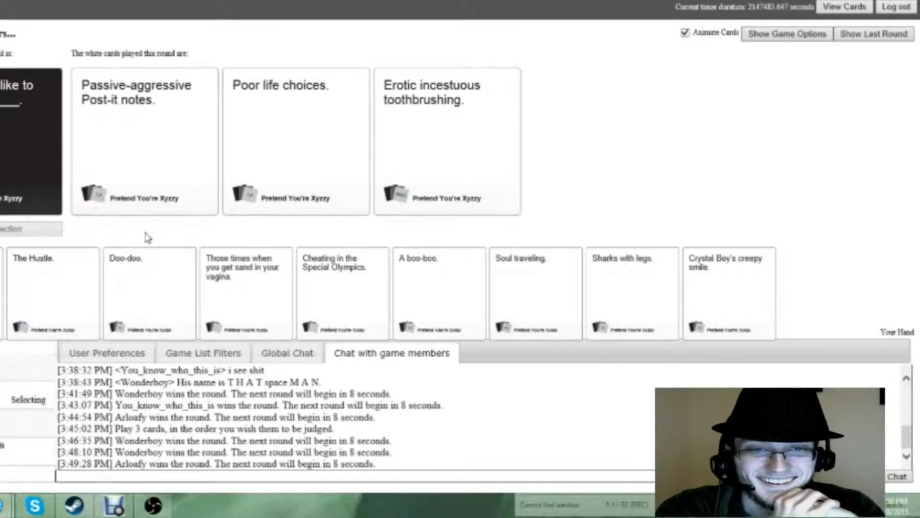
Submit The Hustle as the answer and wait for the three cards to show.
click(447, 140)
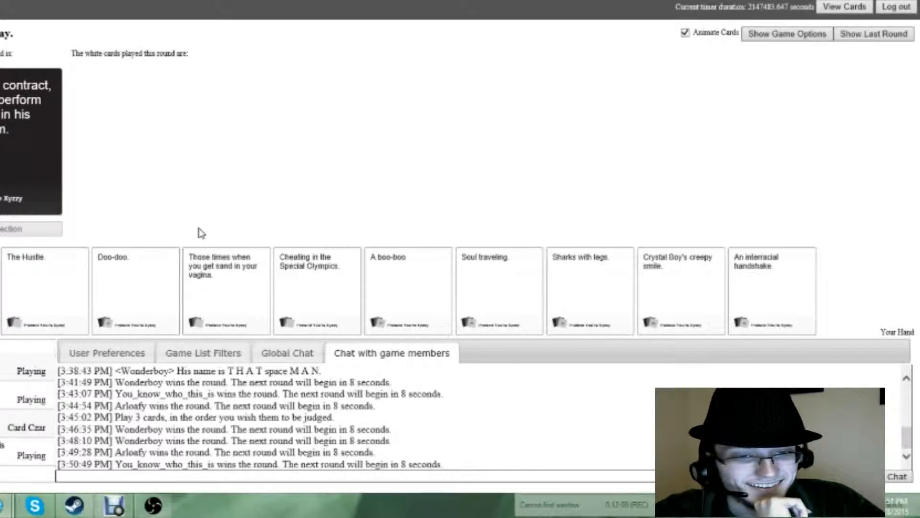
mouse_move(629, 242)
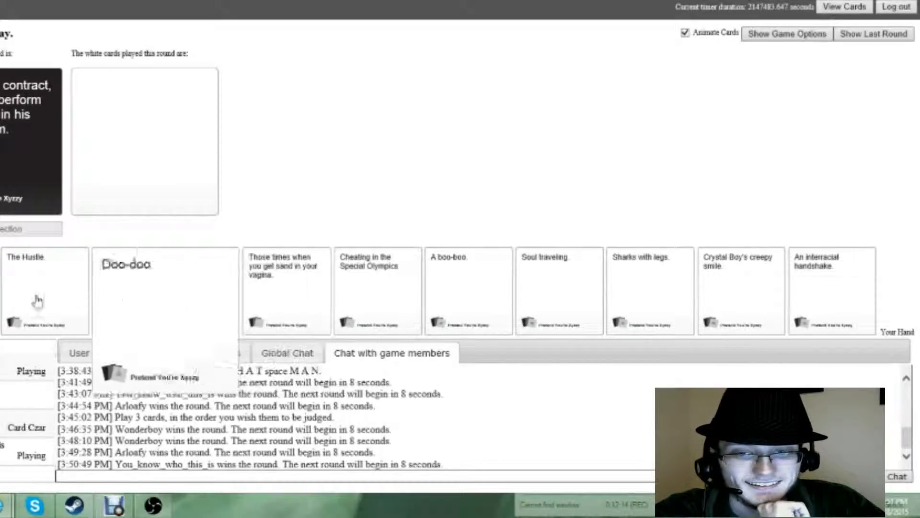
click(44, 288)
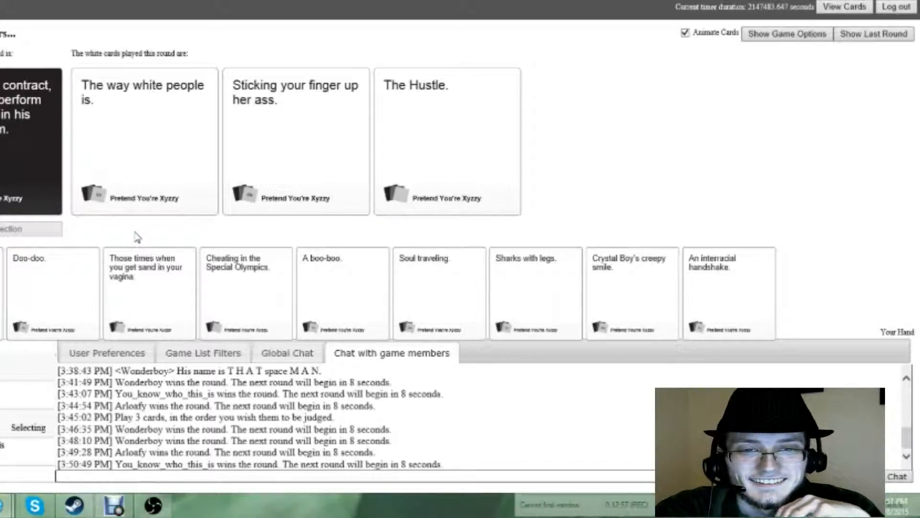
Read the played cards Kanye West, Pumping out a baby, and Scalping.
click(447, 141)
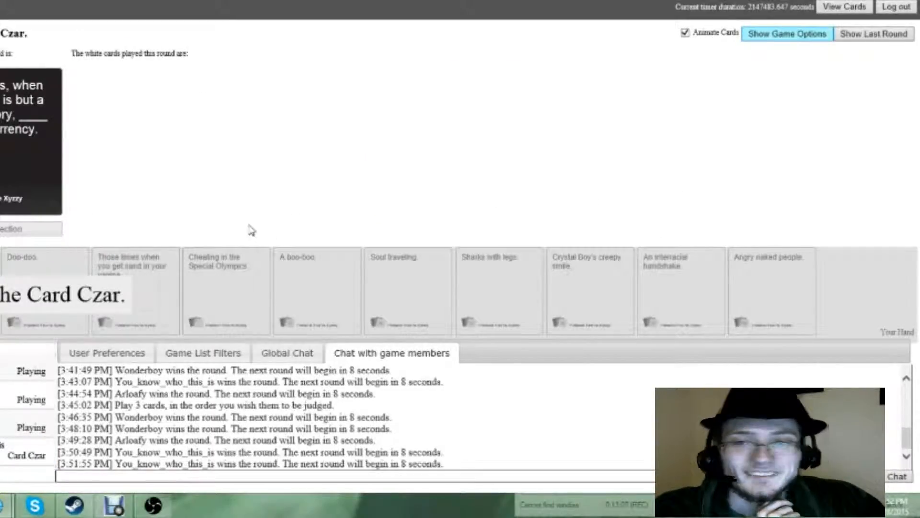
mouse_move(108, 235)
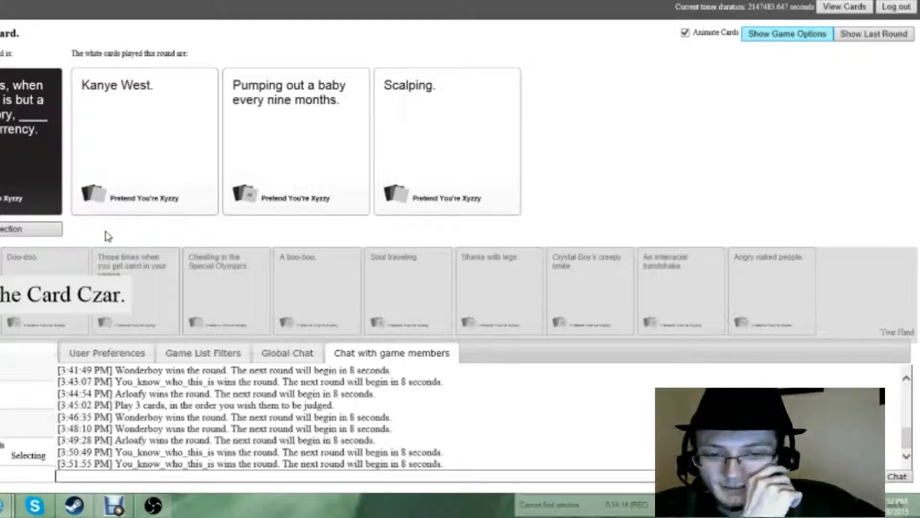
Wait through judging of the played cards until the Pick 2 round starts.
click(447, 141)
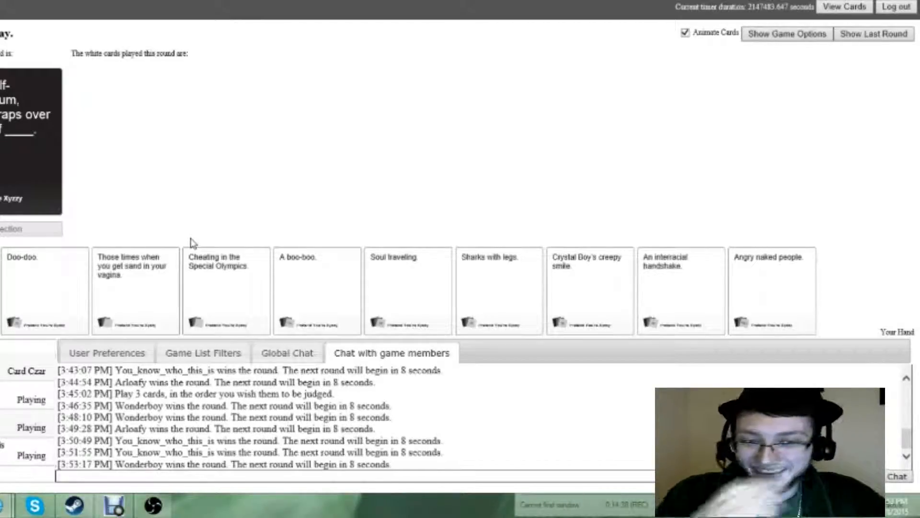
mouse_move(754, 242)
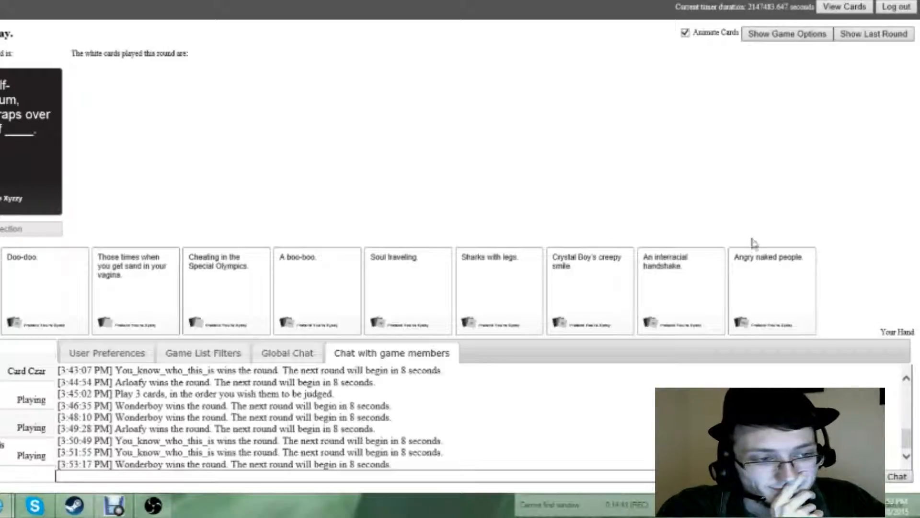
click(317, 288)
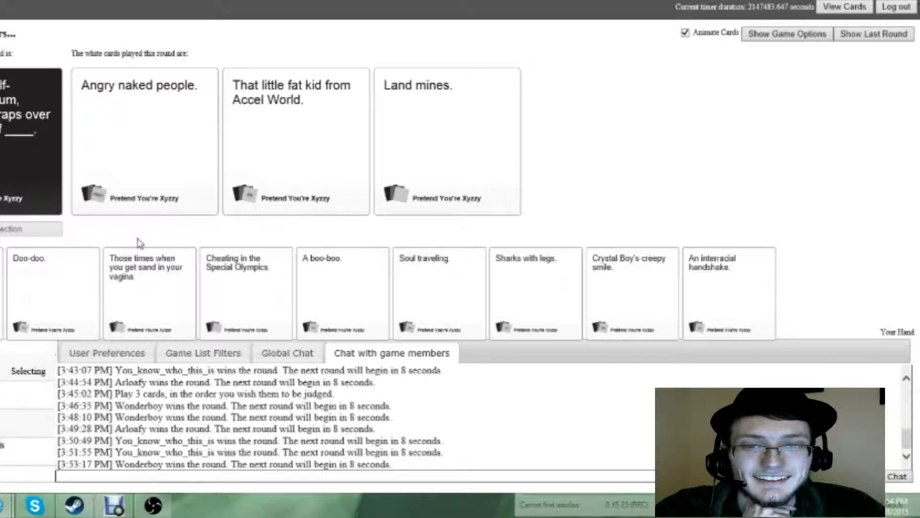
click(144, 141)
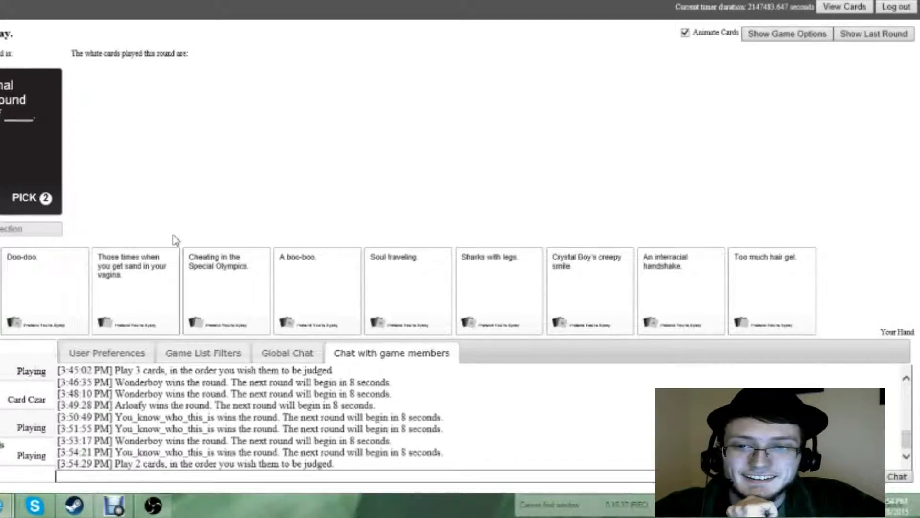
mouse_move(83, 249)
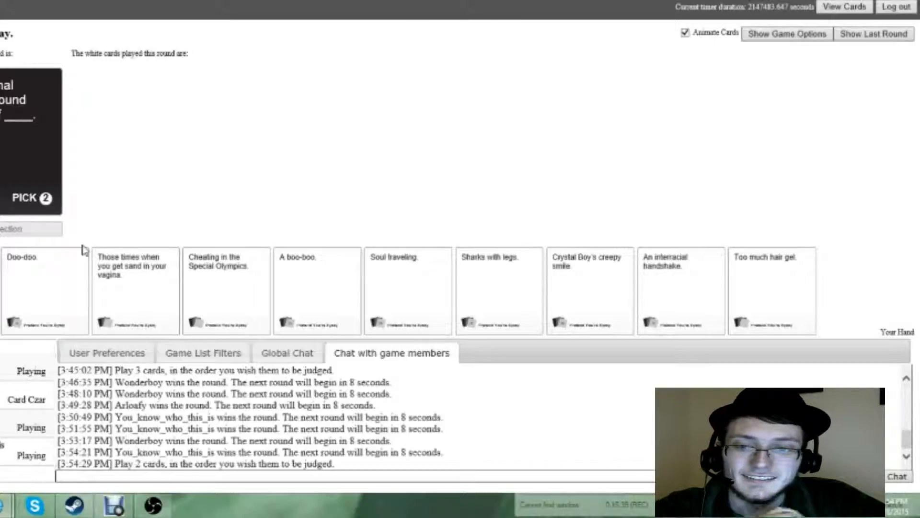
mouse_move(195, 238)
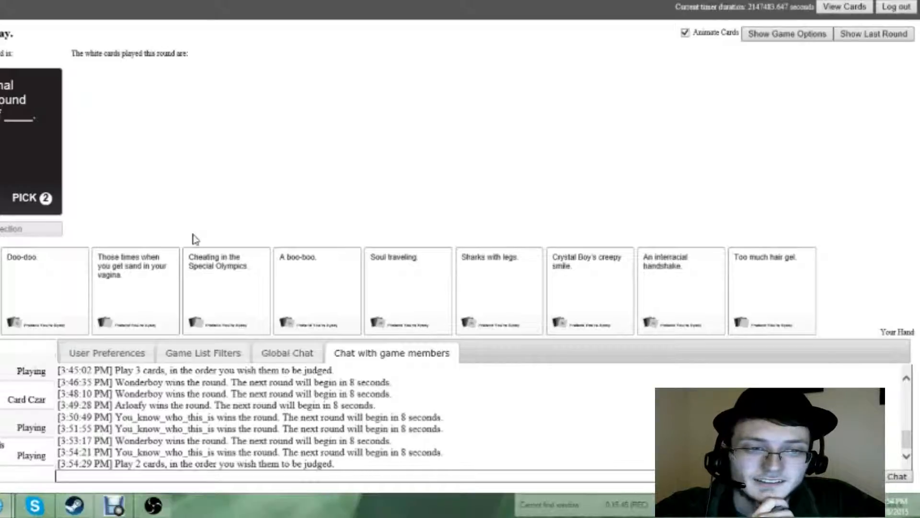
mouse_move(785, 238)
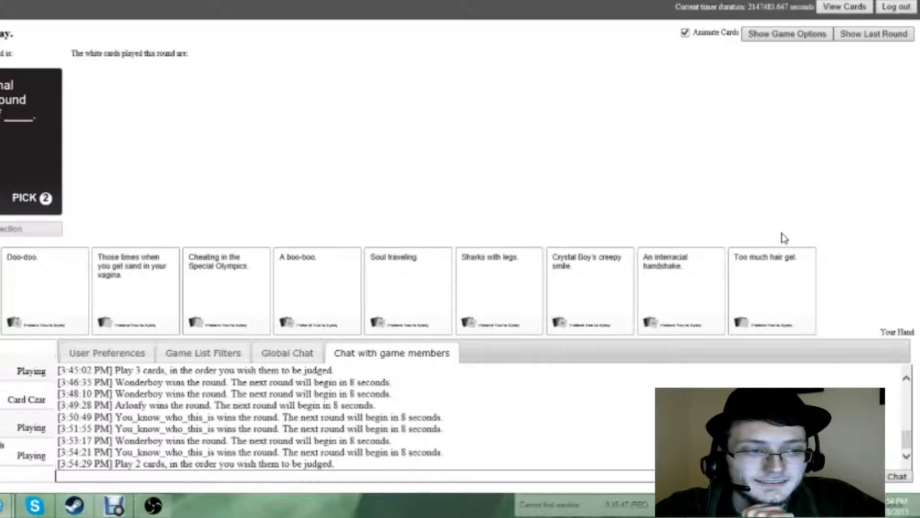
mouse_move(618, 222)
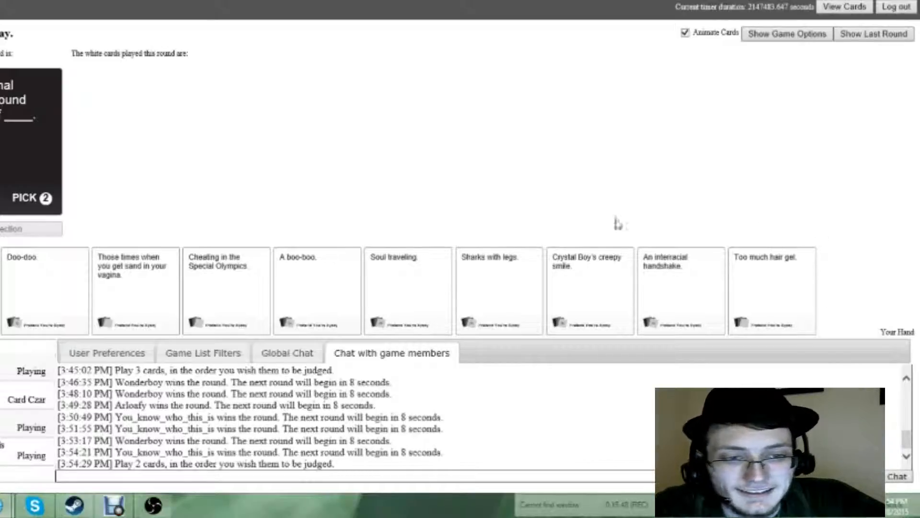
mouse_move(508, 232)
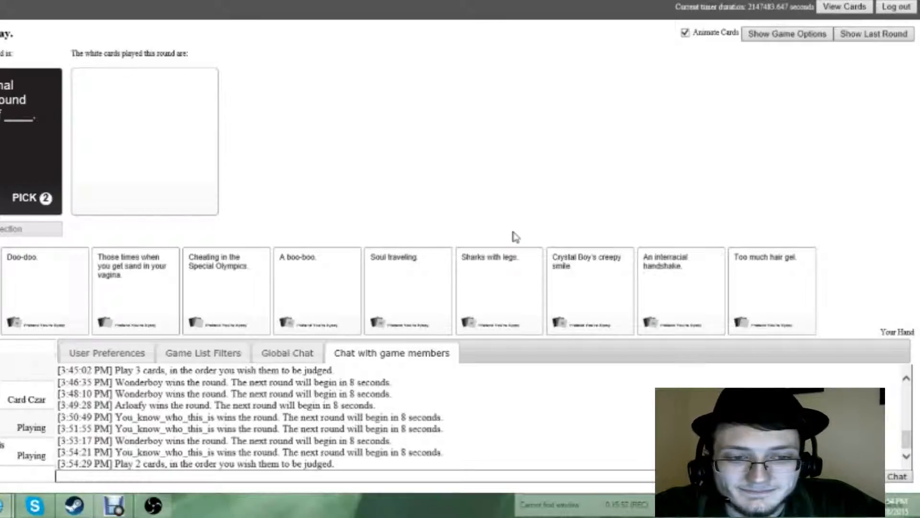
Submit Sharks with legs. and A boo-boo as the pick-two pair.
click(499, 291)
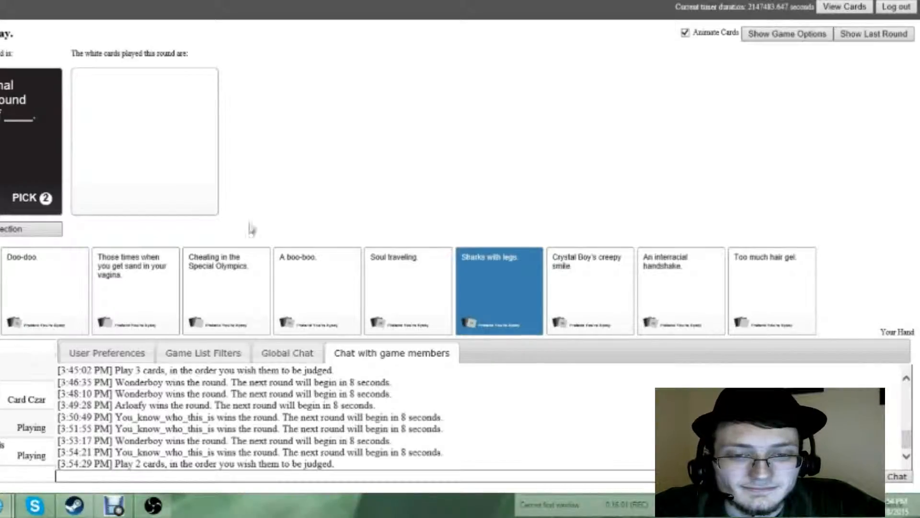
click(499, 290)
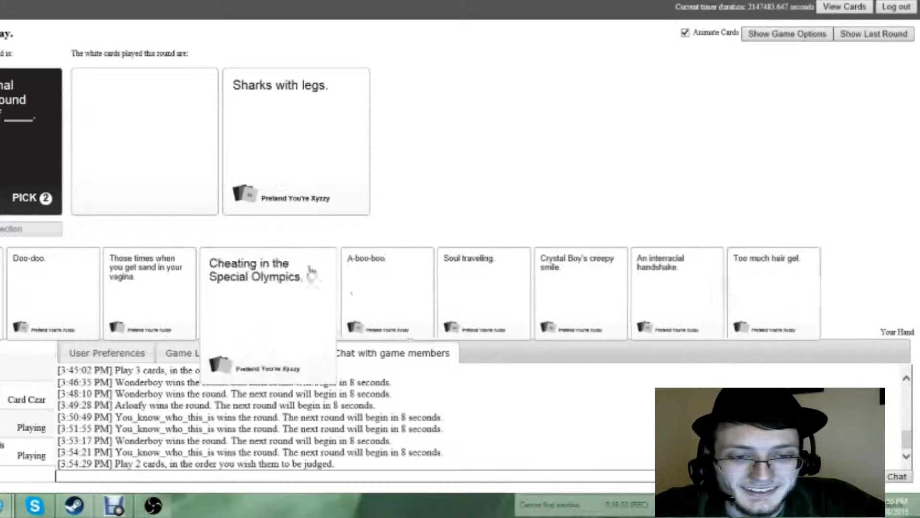
click(388, 293)
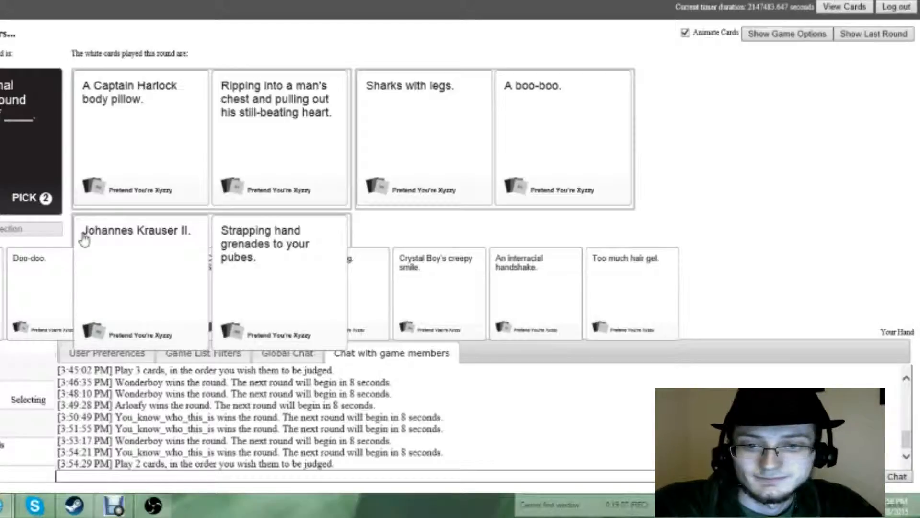
mouse_move(66, 146)
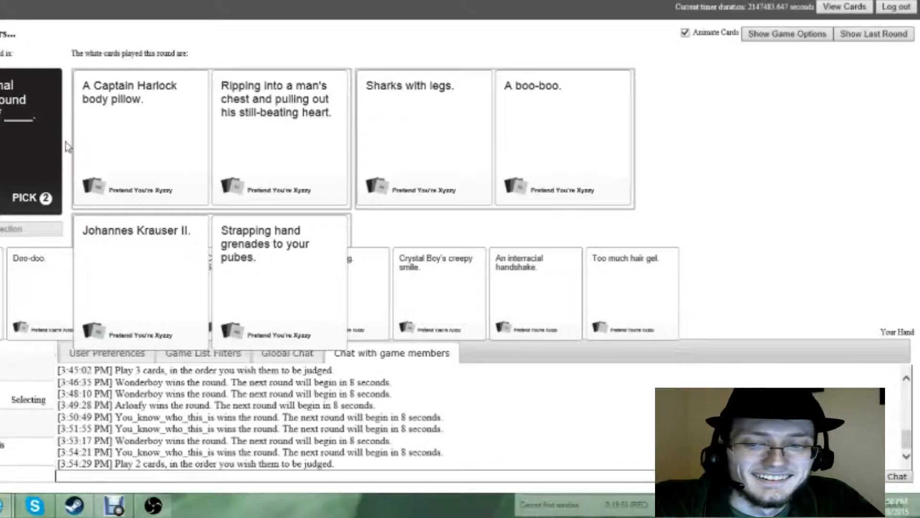
Wait for the czar to judge the three pairs and start a new round.
click(141, 281)
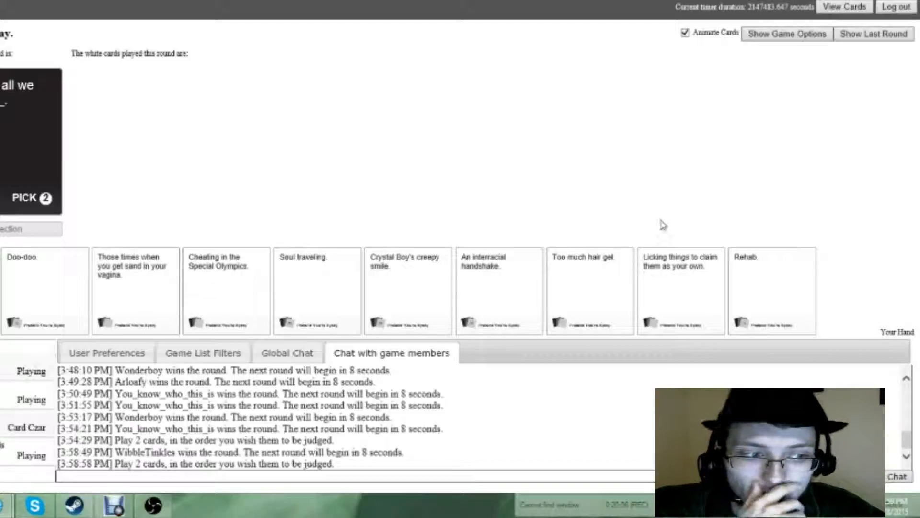
mouse_move(769, 265)
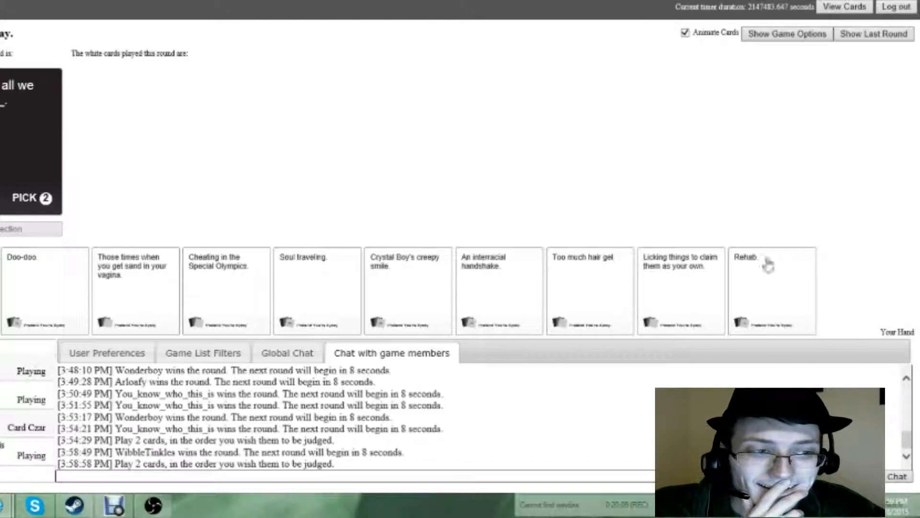
Play the Rehab card alongside Faith healing for the pick-two black card.
click(772, 290)
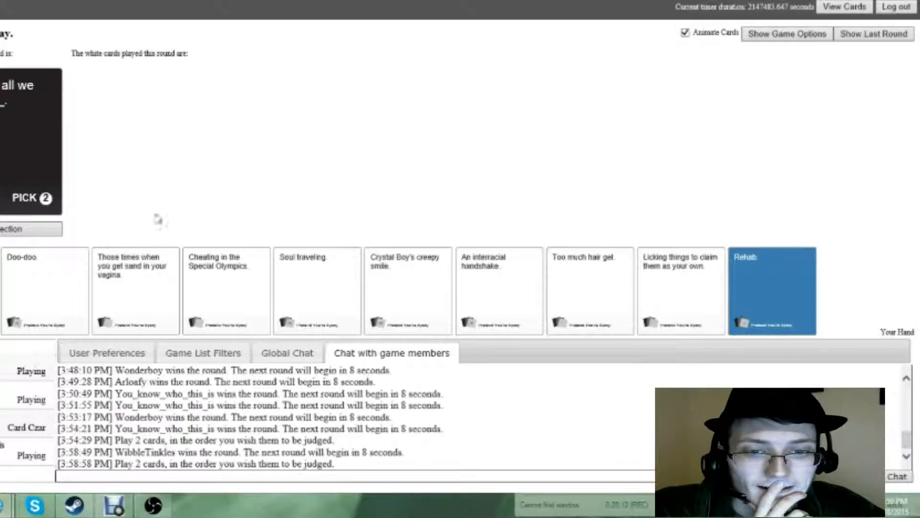
mouse_move(101, 227)
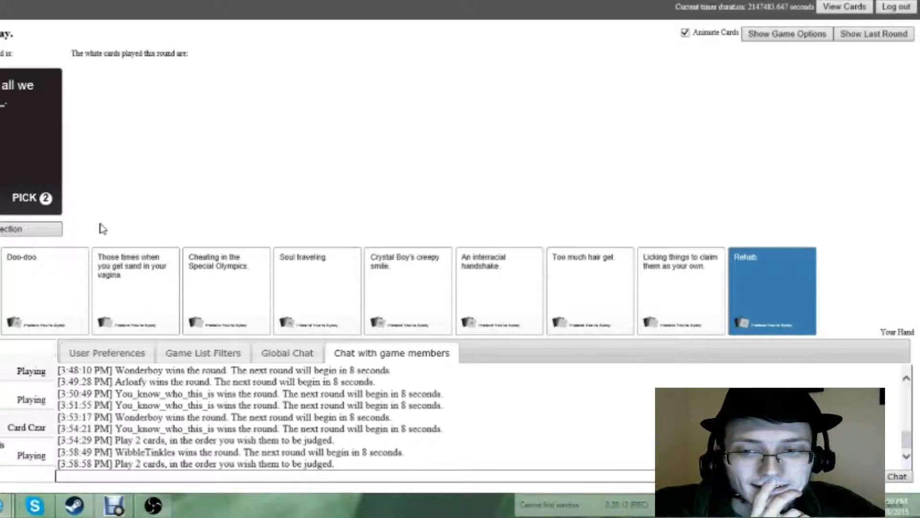
mouse_move(47, 236)
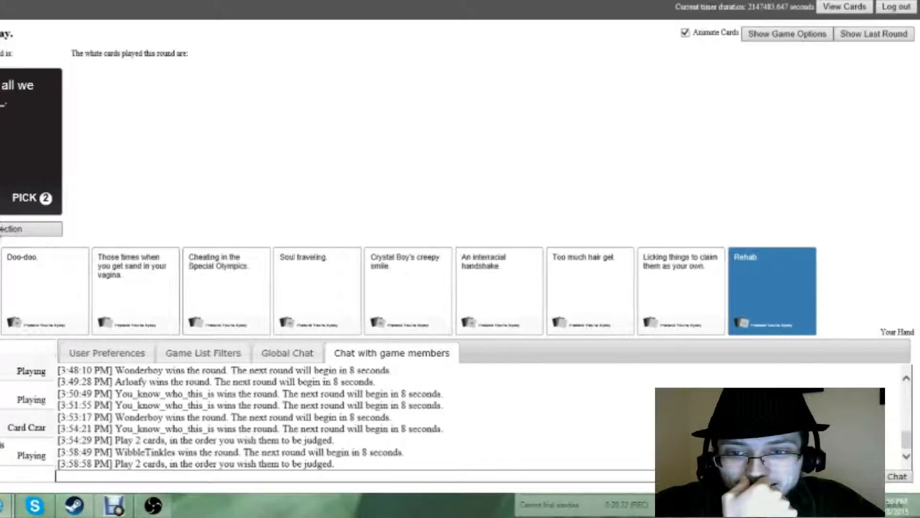
click(771, 290)
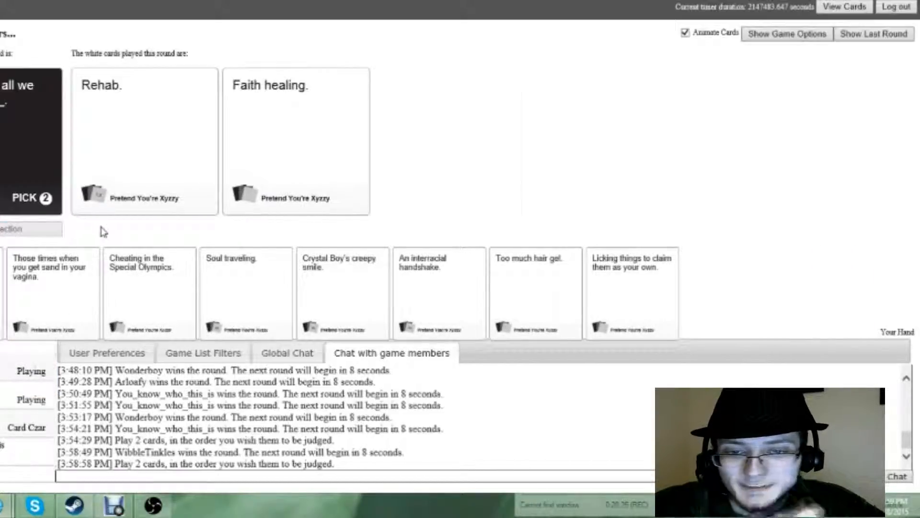